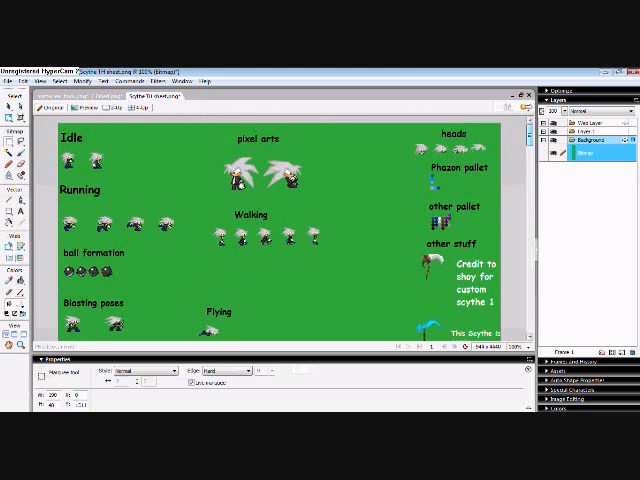
Create the 'scythe kick' movie clip and paste the five-pose sprite strip into it
scroll("down", 3)
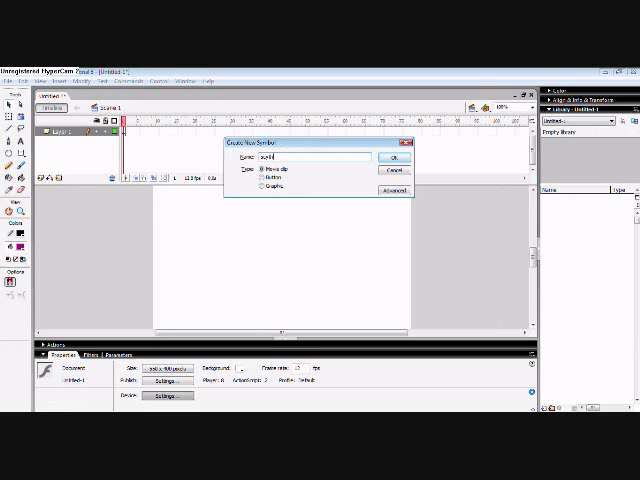
left_click(395, 160)
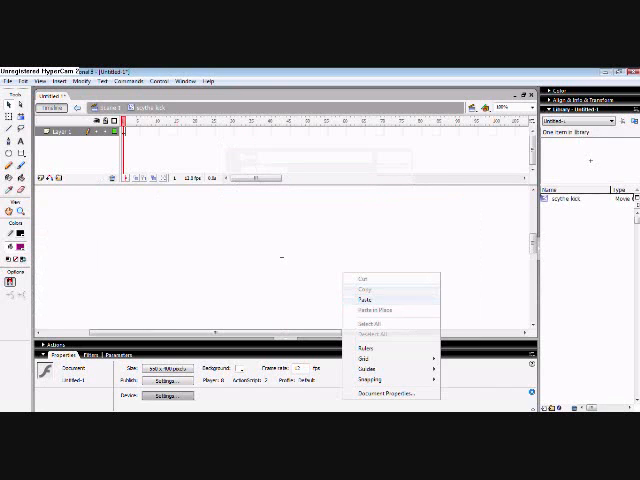
left_click(363, 291)
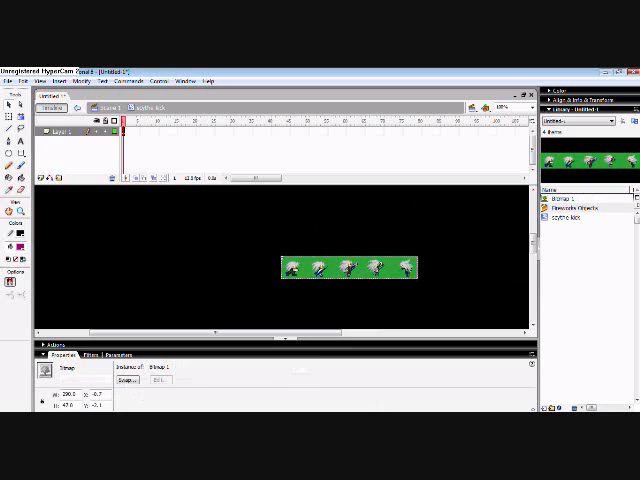
left_click(81, 81)
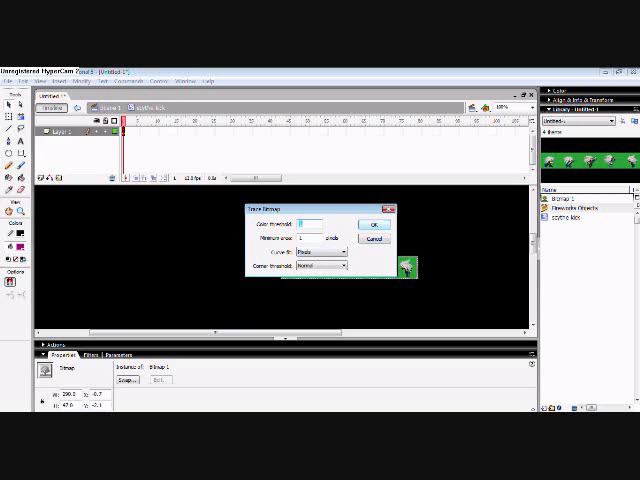
Trace the pasted sprite bitmap into vector shapes, dropping the green background
left_click(369, 223)
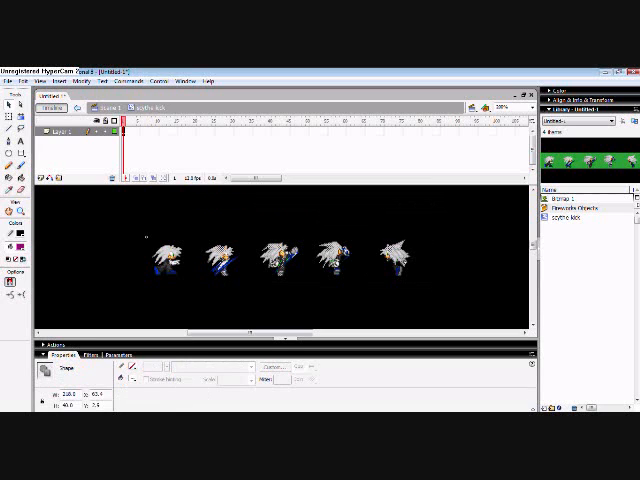
Bring up the edit menu on the traced poses to cut a pose
right_click(235, 255)
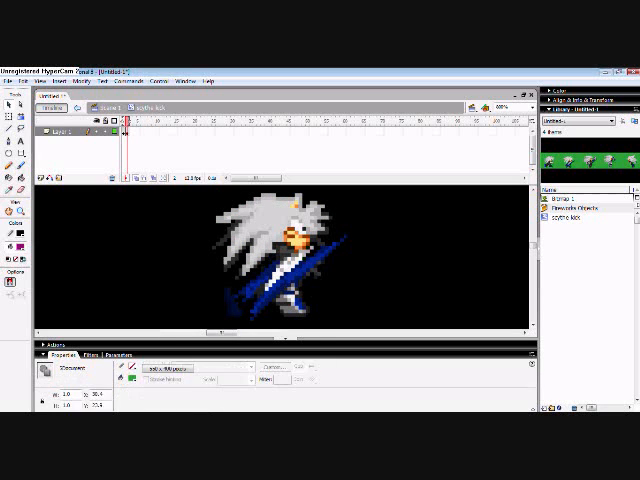
Open frame options on the second timeline frame to add a keyframe
right_click(128, 131)
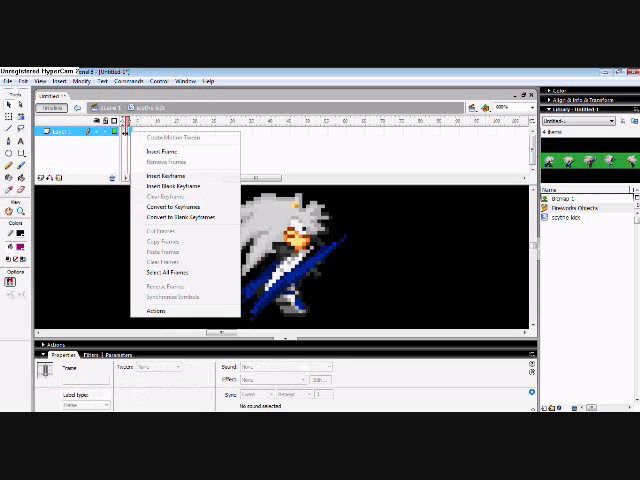
mouse_move(178, 185)
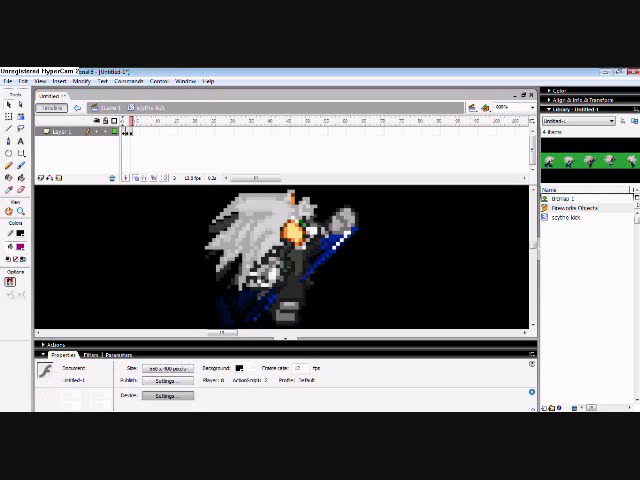
Insert a blank keyframe and paste the next kick pose in place
right_click(130, 130)
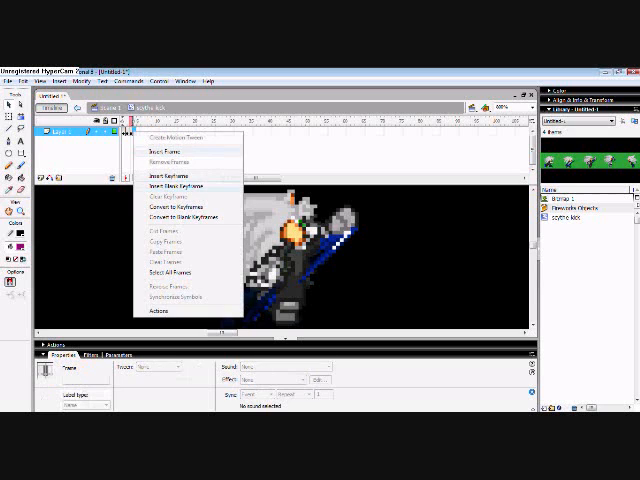
left_click(183, 187)
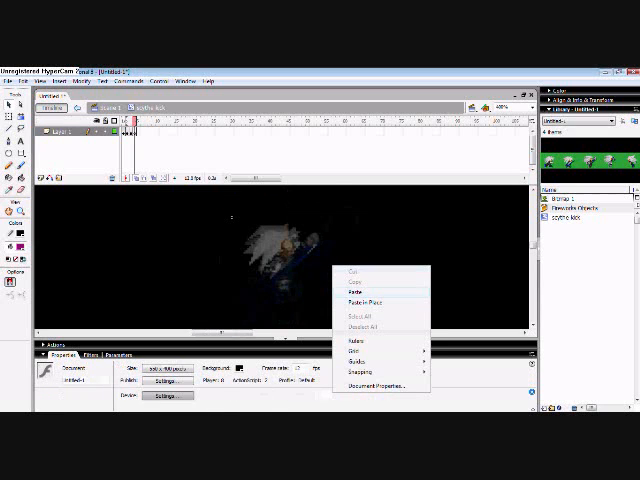
left_click(367, 301)
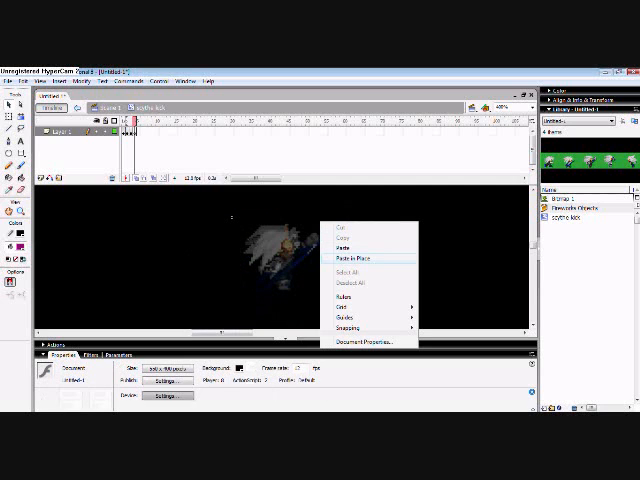
left_click(349, 258)
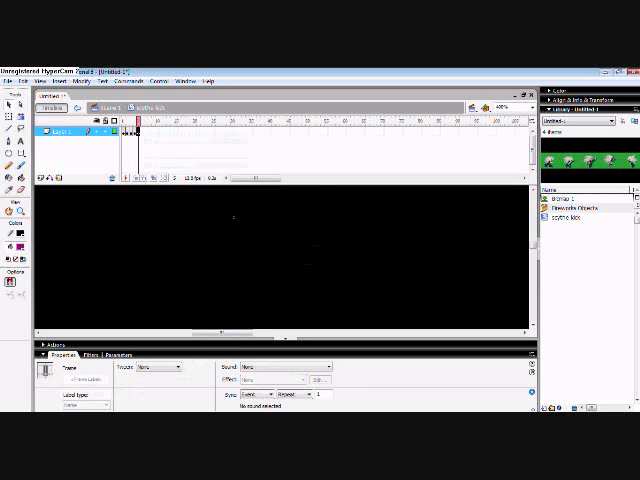
right_click(290, 270)
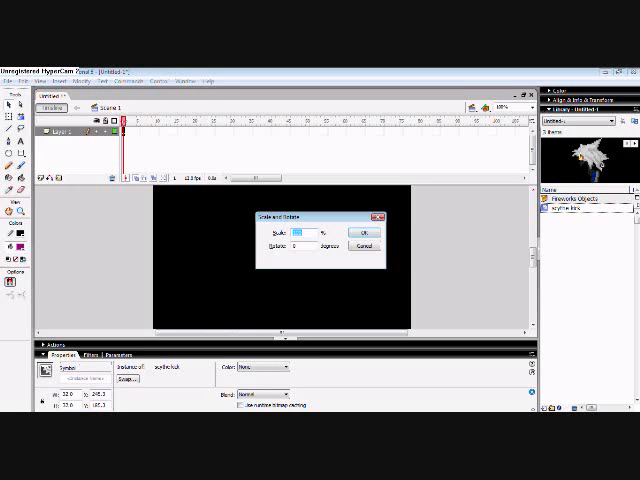
Rescale the scythe kick instance on Scene 1 with Scale and Rotate
left_click(363, 231)
type("10")
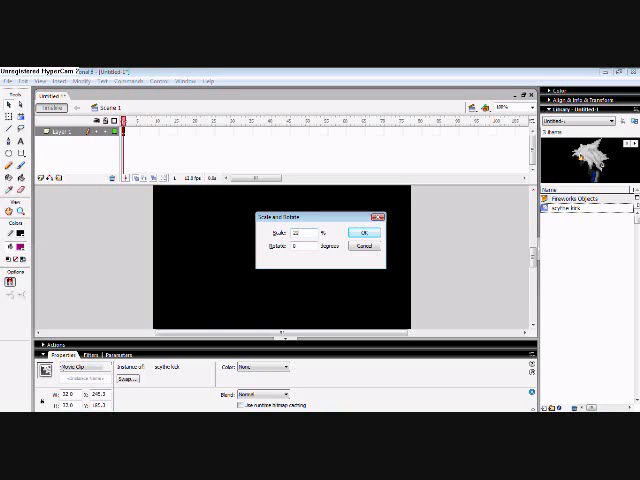
left_click(360, 229)
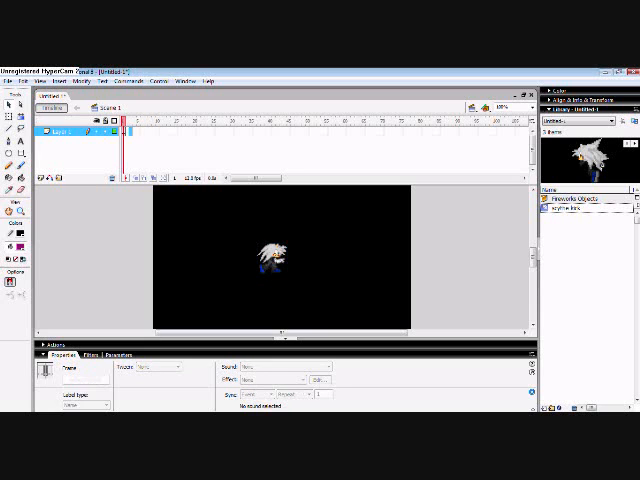
right_click(128, 130)
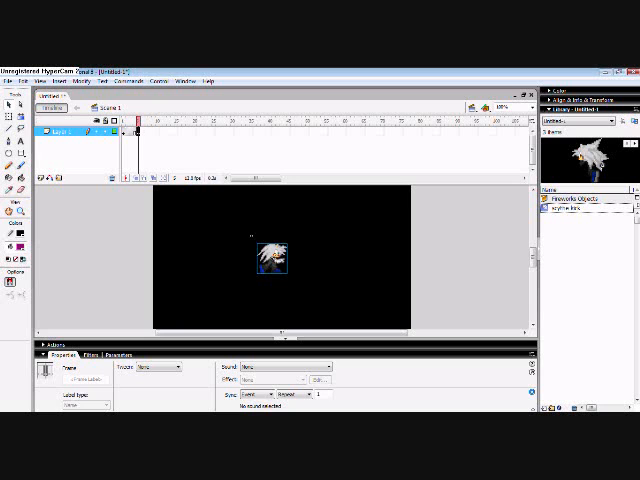
Copy the Virtual Camera from Act 1 and paste it onto Layer 2
left_click(10, 81)
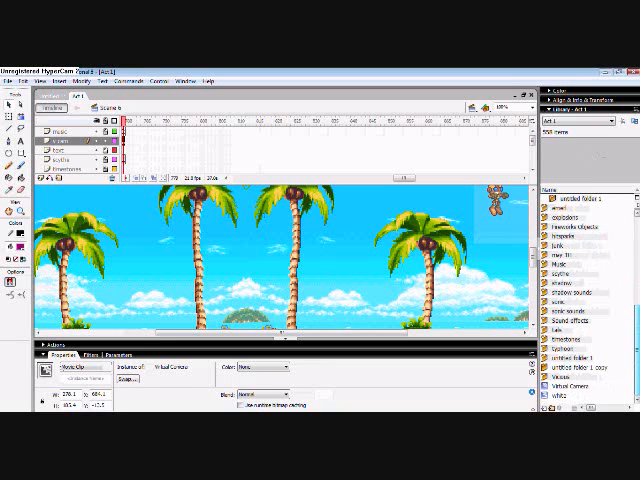
right_click(582, 384)
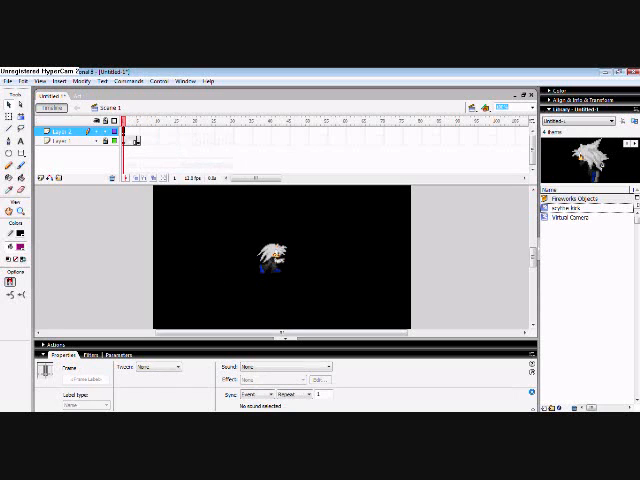
left_click(571, 217)
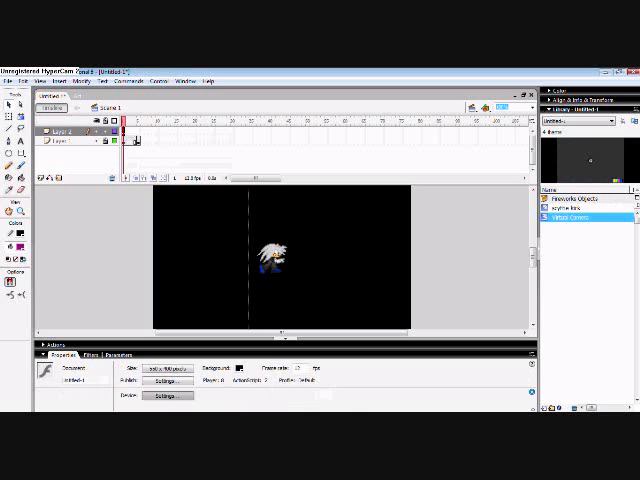
left_click(270, 263)
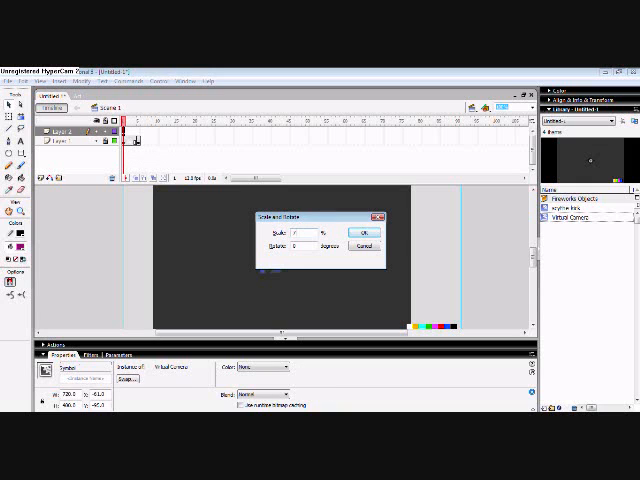
Scale down the Virtual Camera and drag it over the scythe kick sprite
left_click(358, 227)
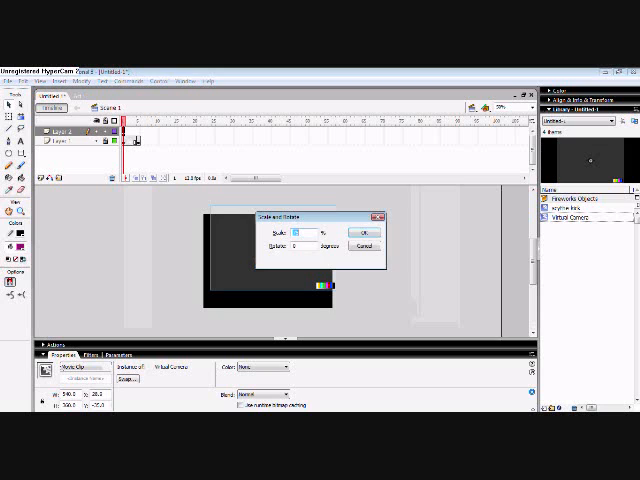
left_click(363, 231)
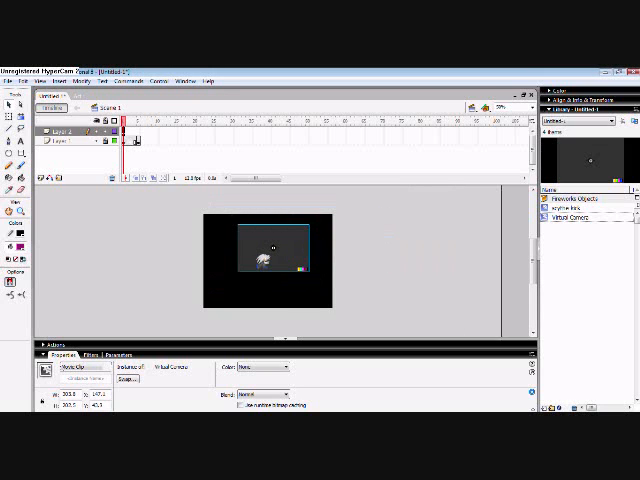
left_click_drag(268, 248, 268, 262)
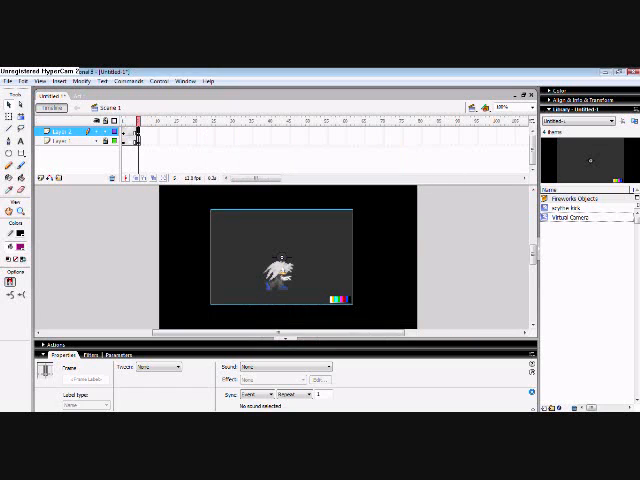
Create a motion tween on the camera's Layer 2 timeline
right_click(137, 131)
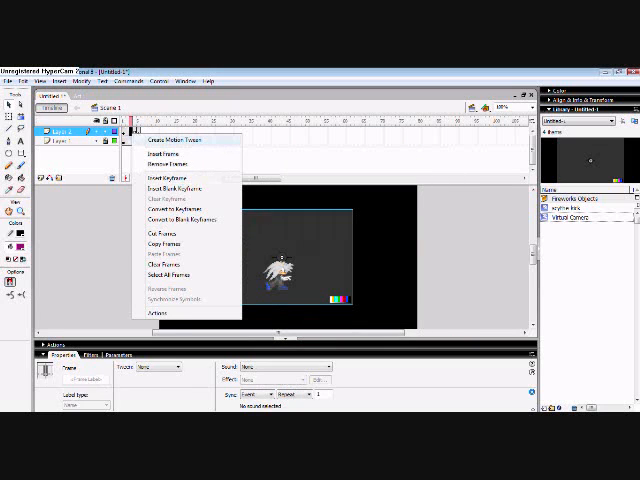
left_click(168, 140)
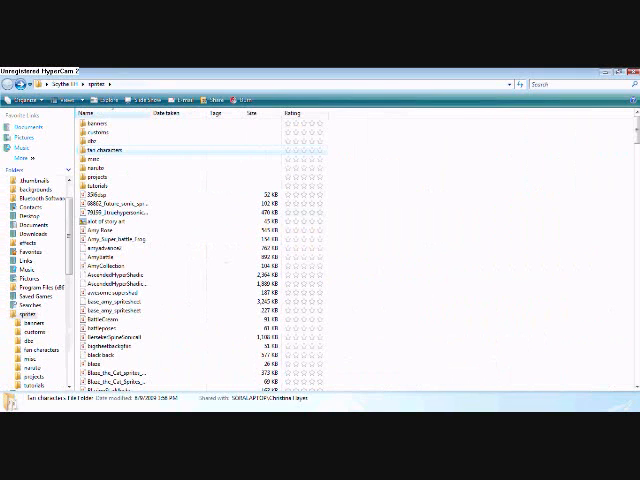
Select the Tails battle sprite file and bring up its context options
left_click(98, 187)
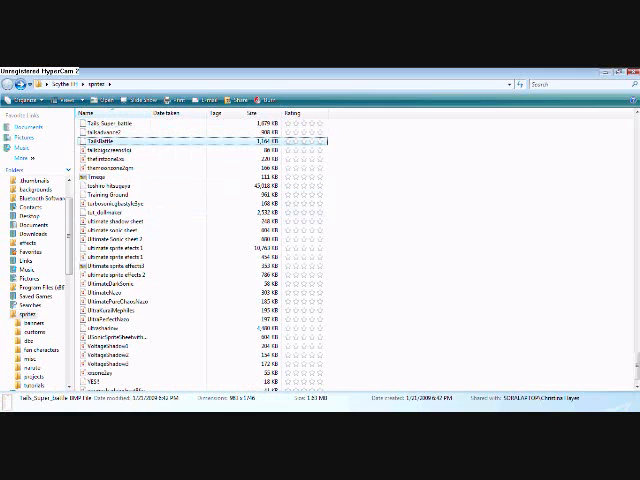
right_click(118, 140)
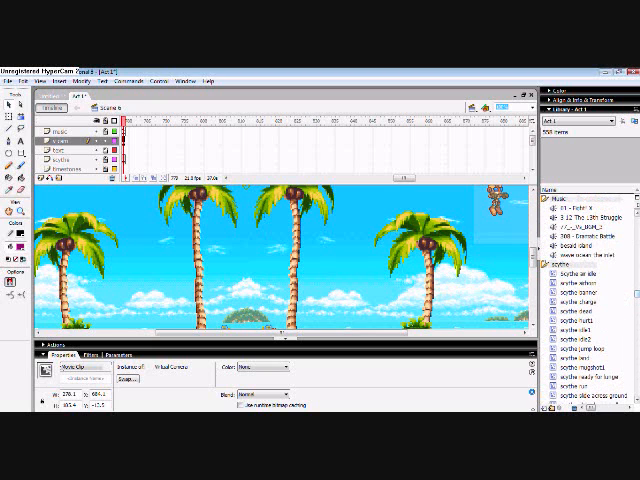
Switch back to the Act 1 scythe kick document
left_click(578, 331)
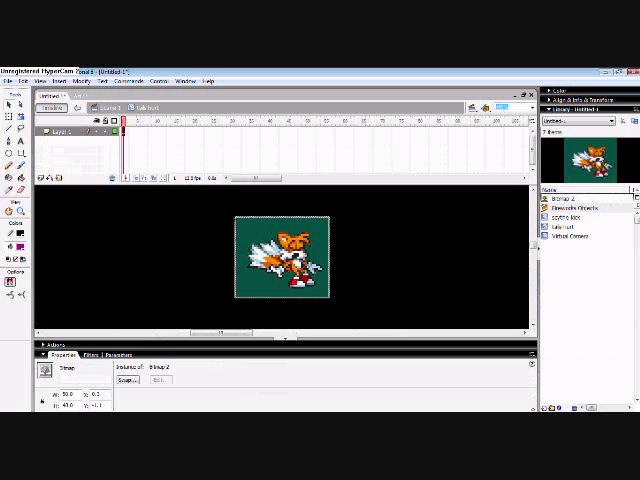
Trace the Tails bitmap inside Tails Hurt into editable vector shapes via Trace Bitmap
left_click(74, 81)
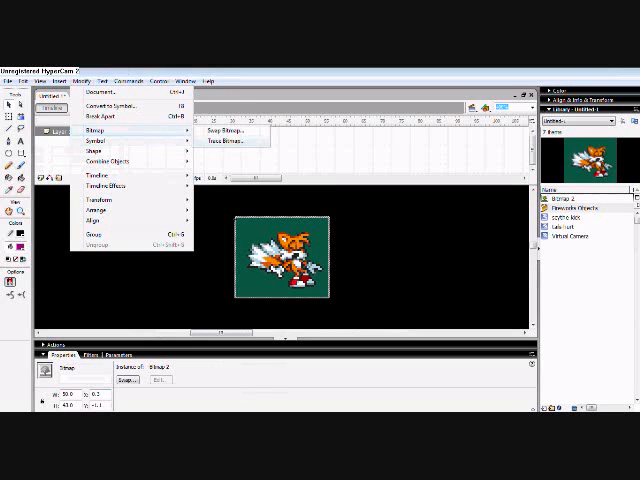
left_click(228, 141)
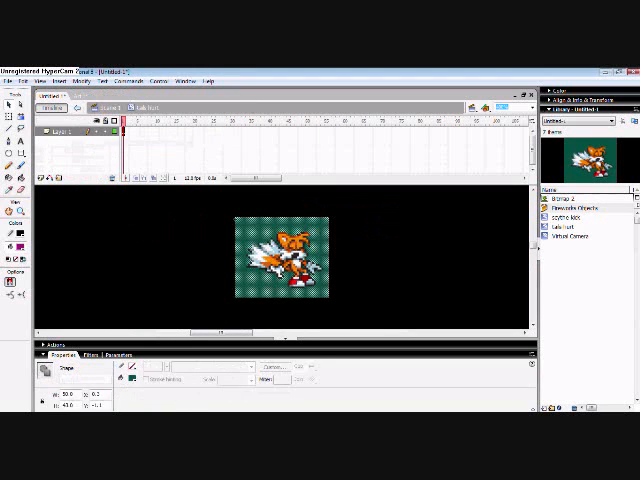